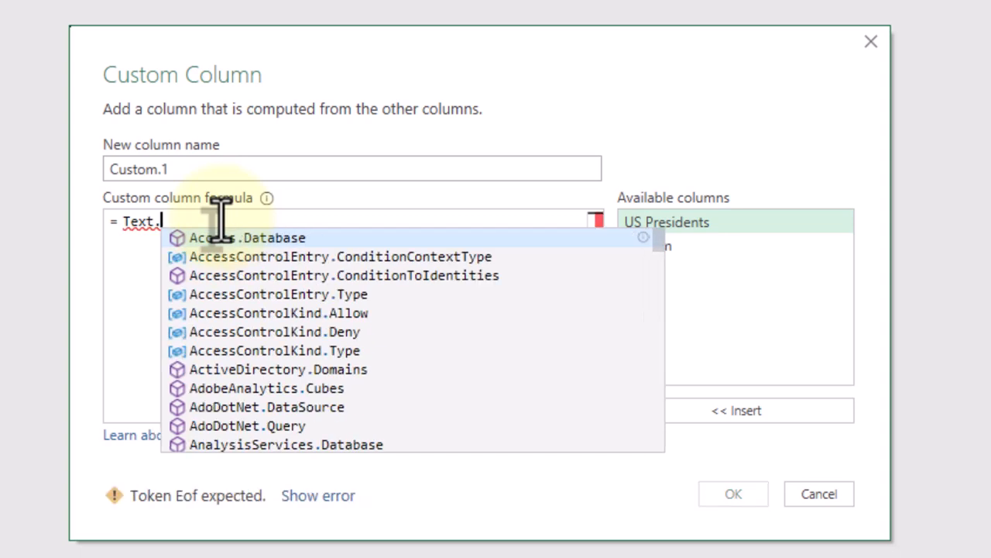
# - Confirm the Text-function formula to add the Added Custom1 column on US Presidents names
pyautogui.click(732, 493)
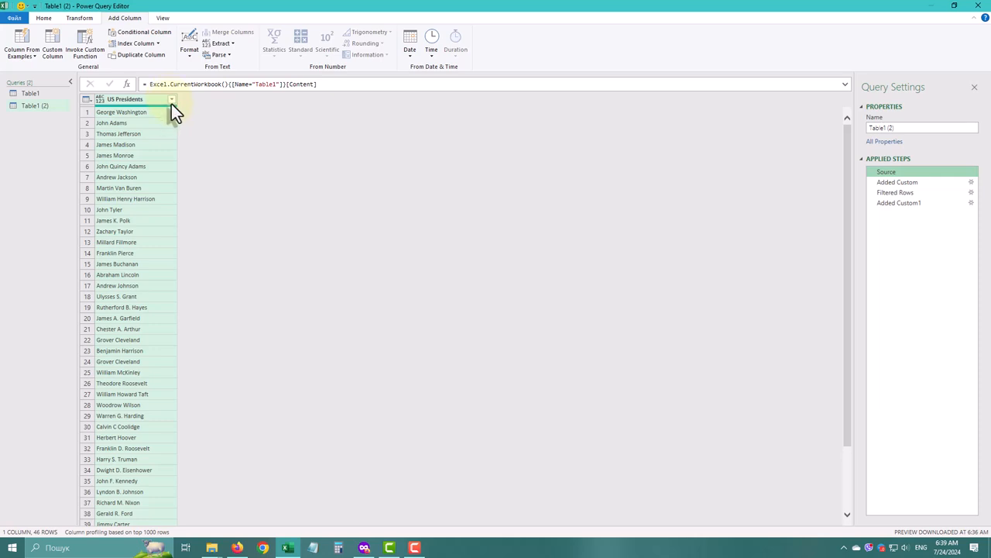
# - Insert a Filtered Rows1 step on the US Presidents column right after Source
pyautogui.click(171, 99)
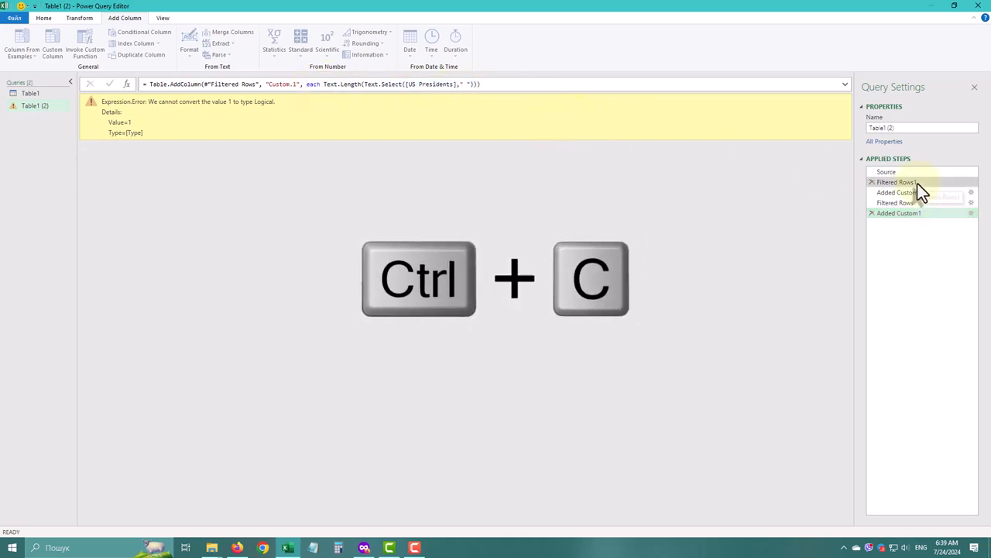
# - Use the Text.Length and Text.Select expression as the Filtered Rows1 Table.SelectRows condition
pyautogui.click(896, 182)
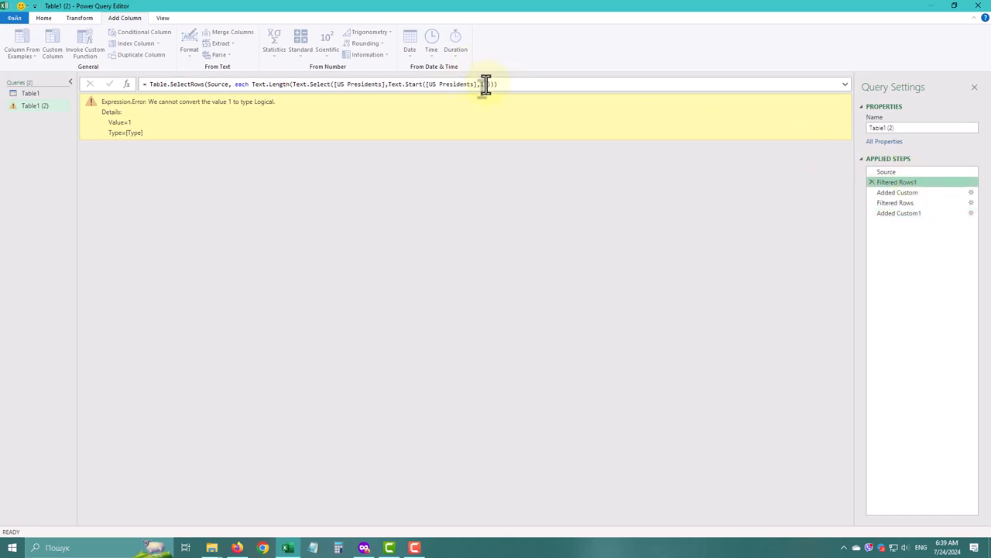